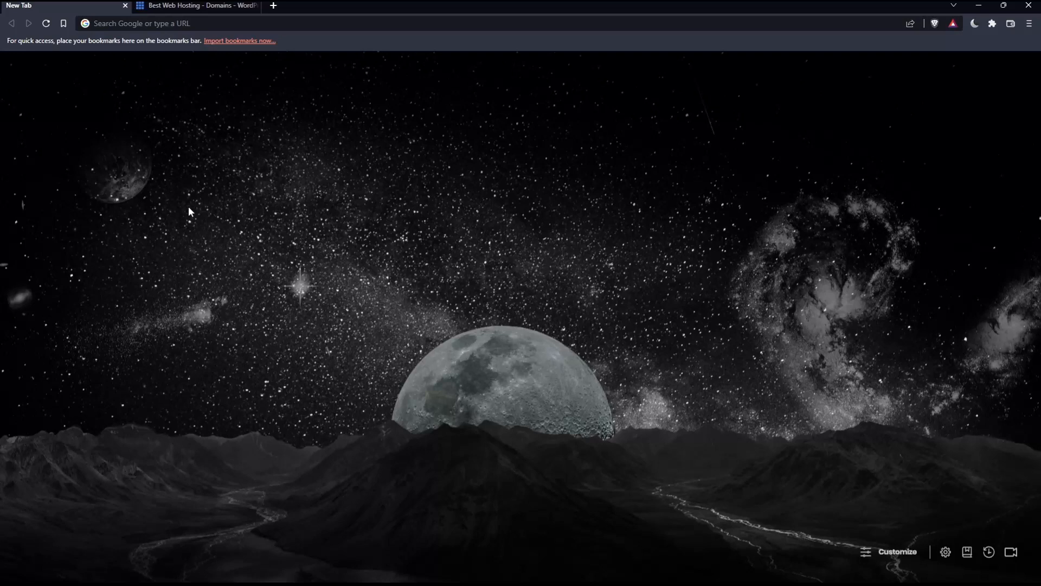
# Enter bluehost.com in the address bar and switch to the Bluehost web hosting tab
pyautogui.click(200, 23)
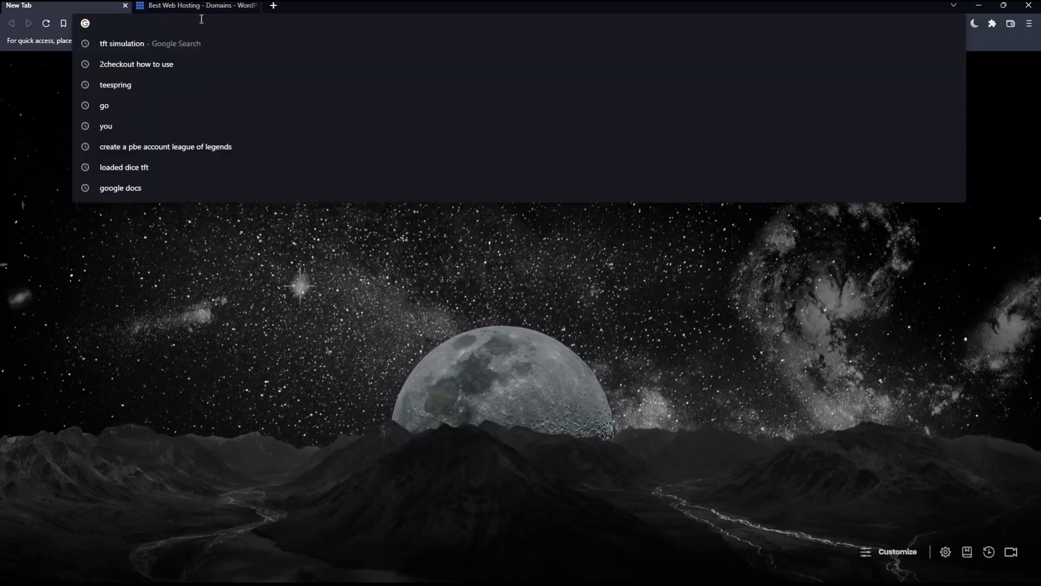
pyautogui.write('bluehost.com')
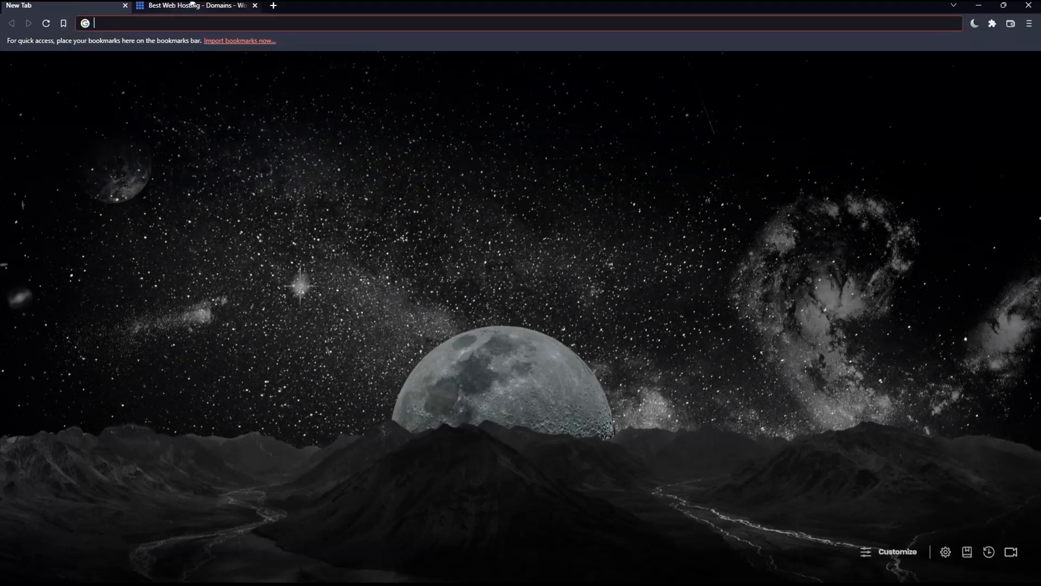
pyautogui.click(190, 6)
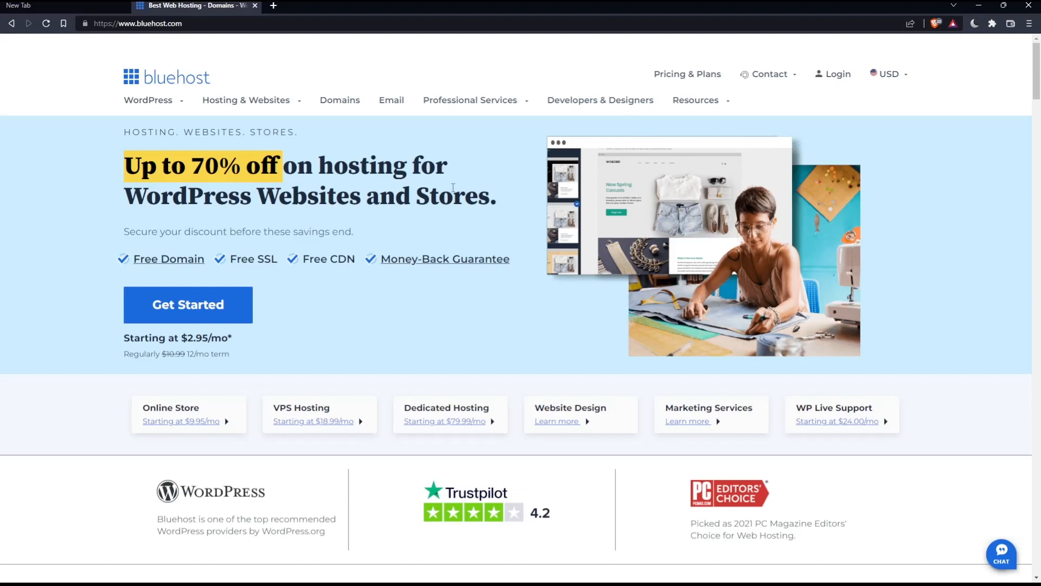
pyautogui.moveTo(839, 74)
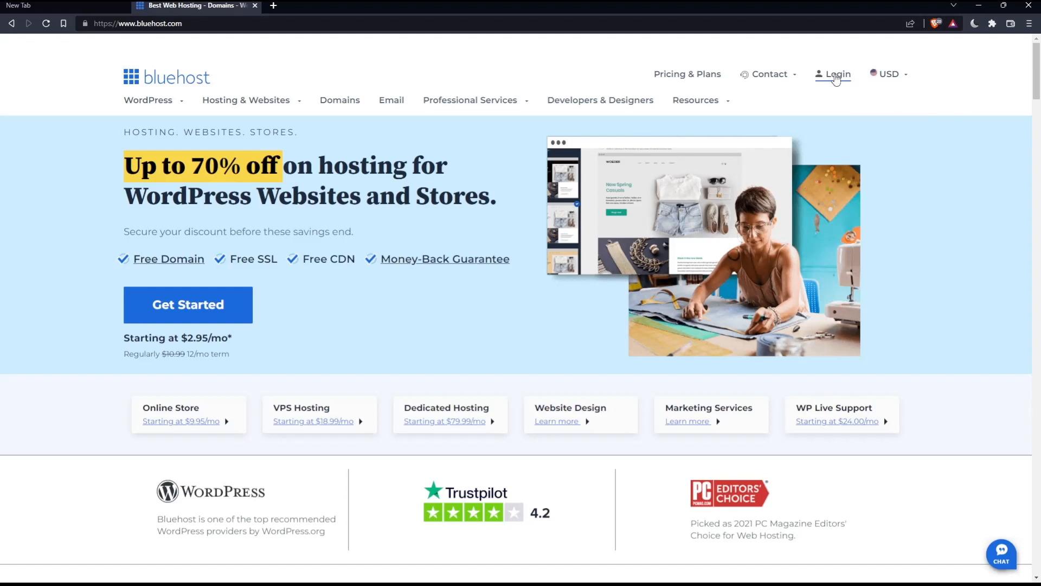
pyautogui.moveTo(714, 131)
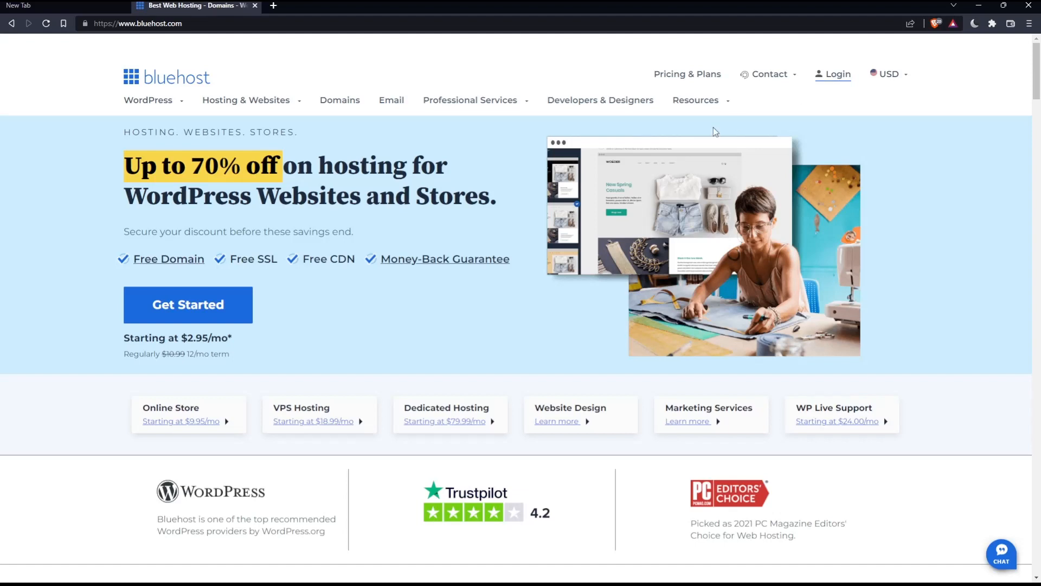
pyautogui.moveTo(300, 314)
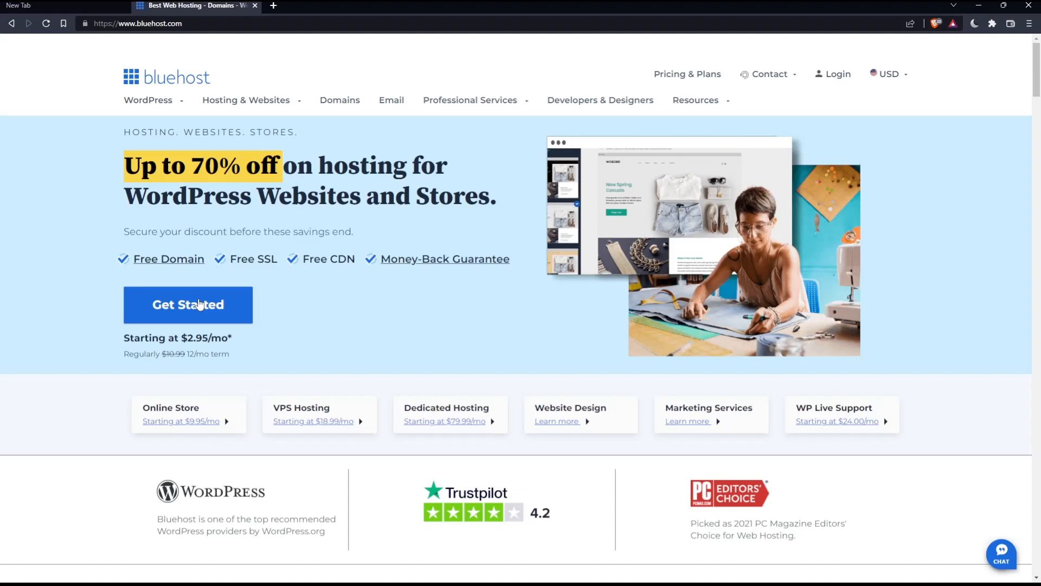
pyautogui.moveTo(172, 321)
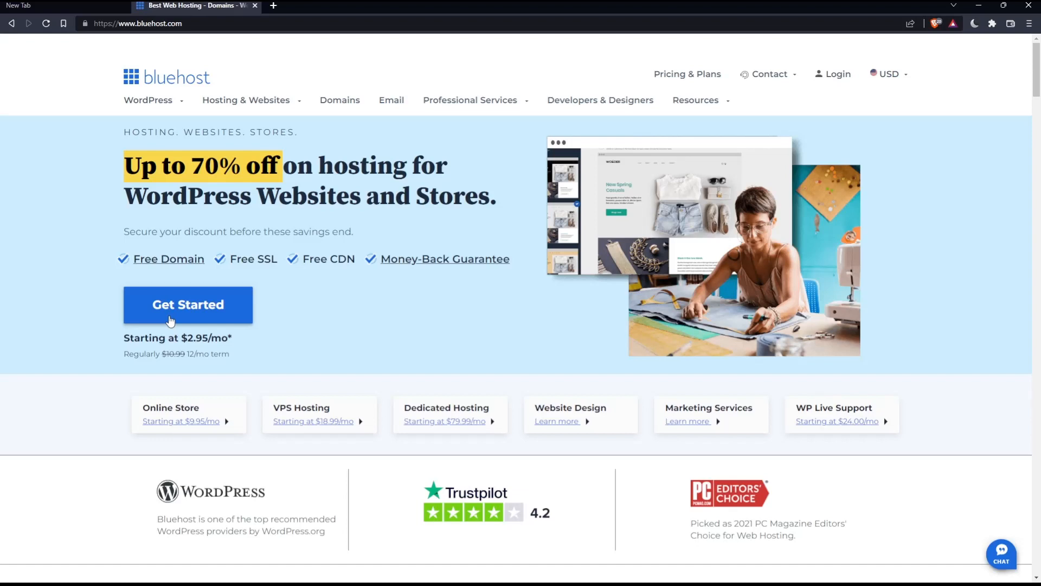
pyautogui.moveTo(352, 110)
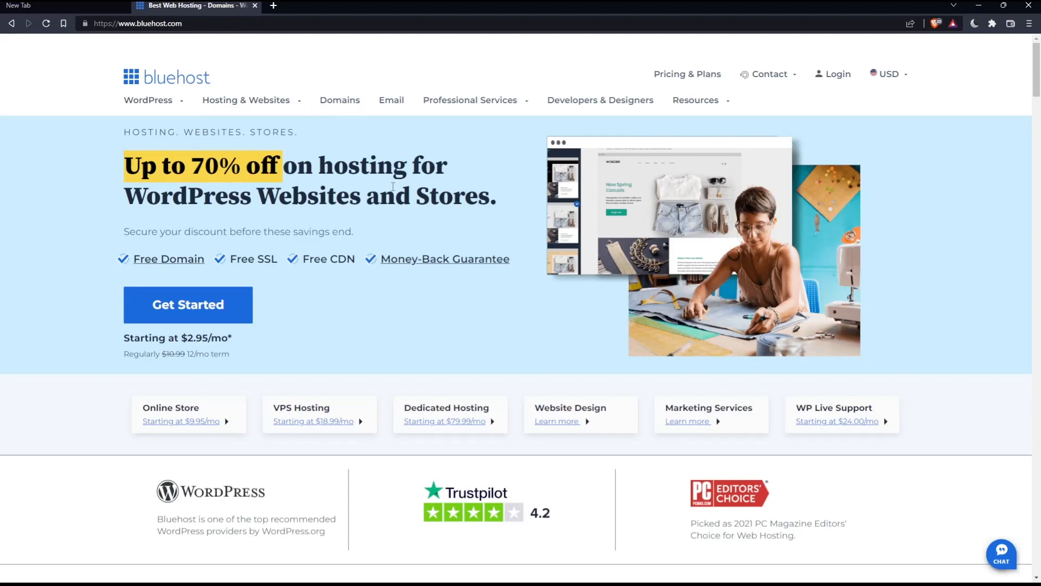
pyautogui.moveTo(411, 230)
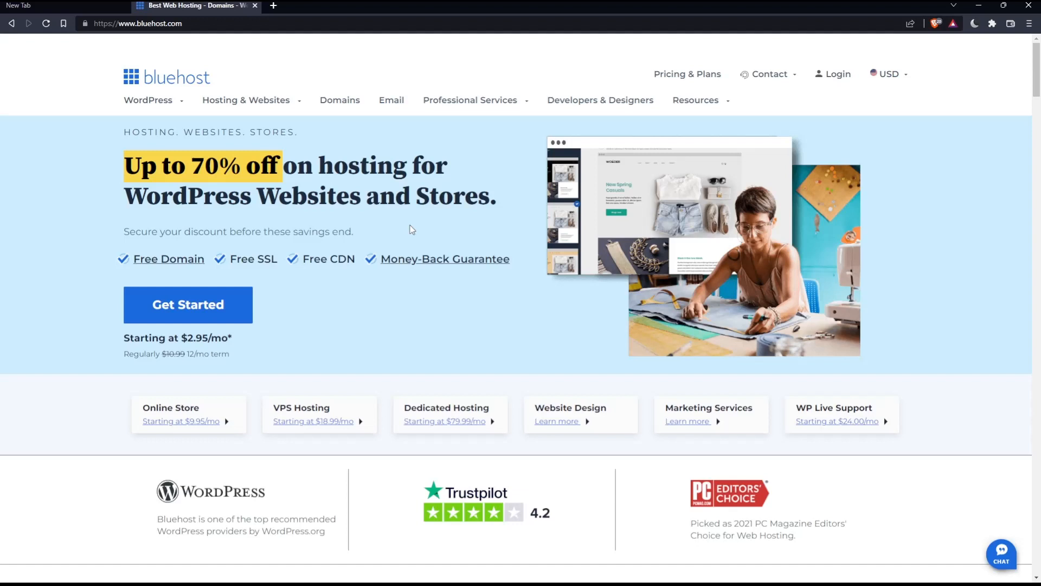
pyautogui.moveTo(375, 230)
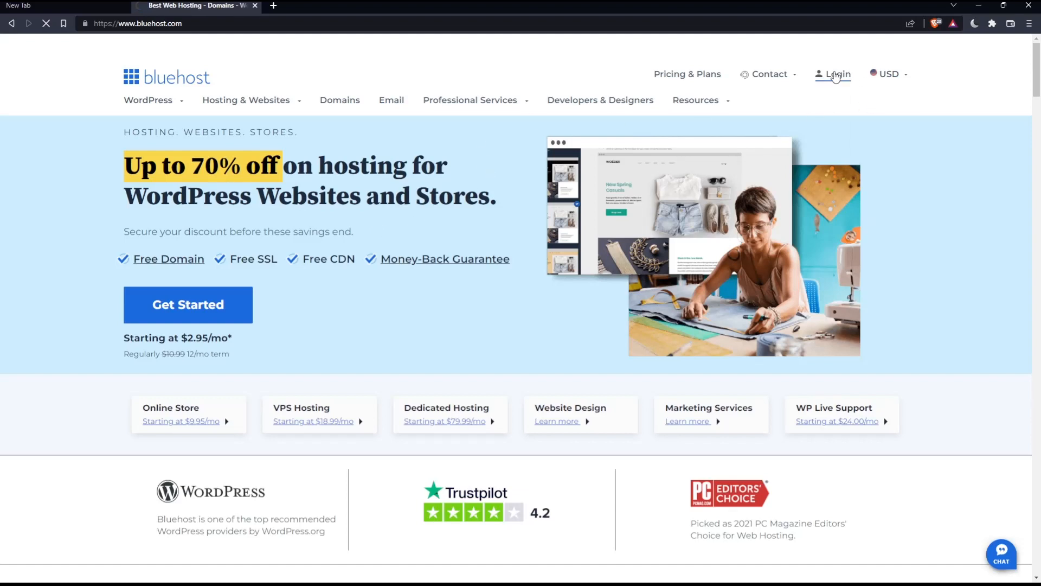
pyautogui.moveTo(456, 315)
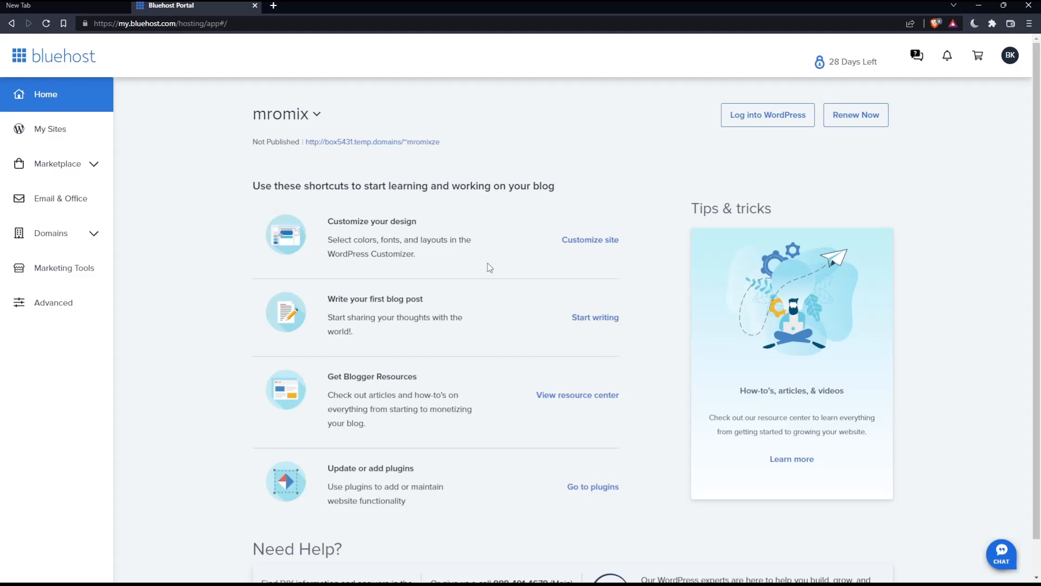
pyautogui.moveTo(532, 299)
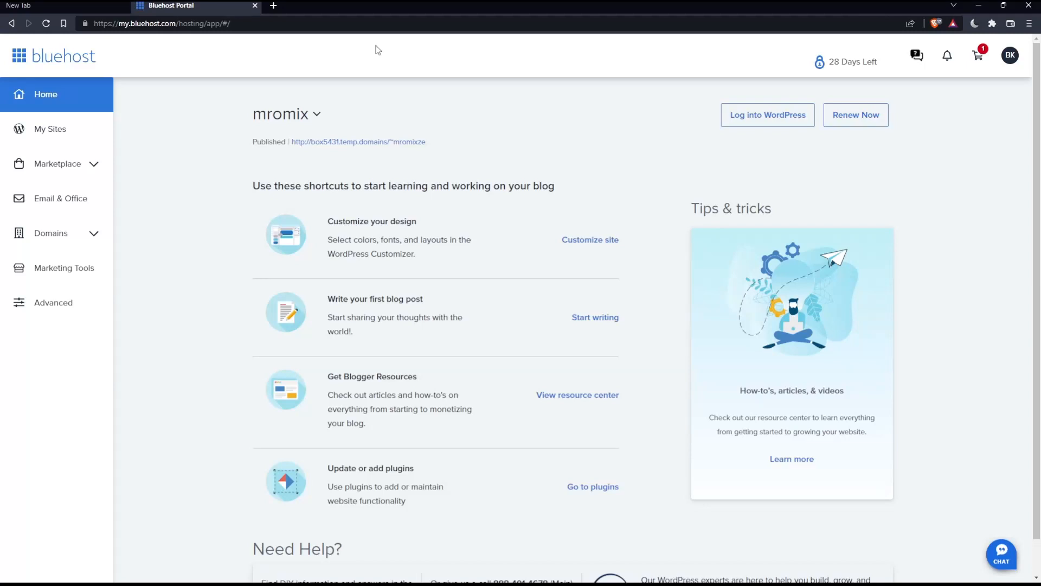
pyautogui.moveTo(532, 50)
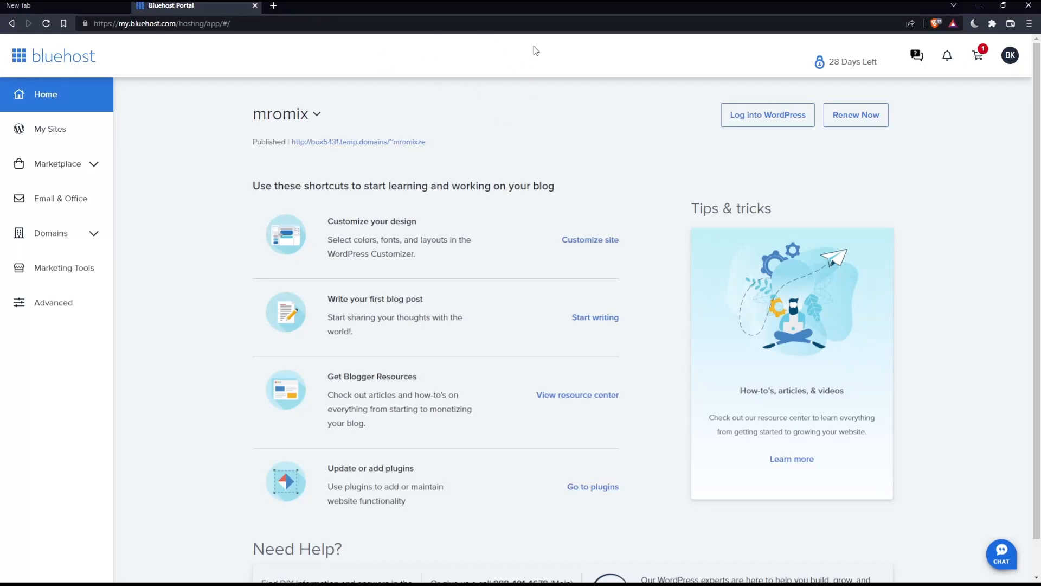
pyautogui.moveTo(440, 213)
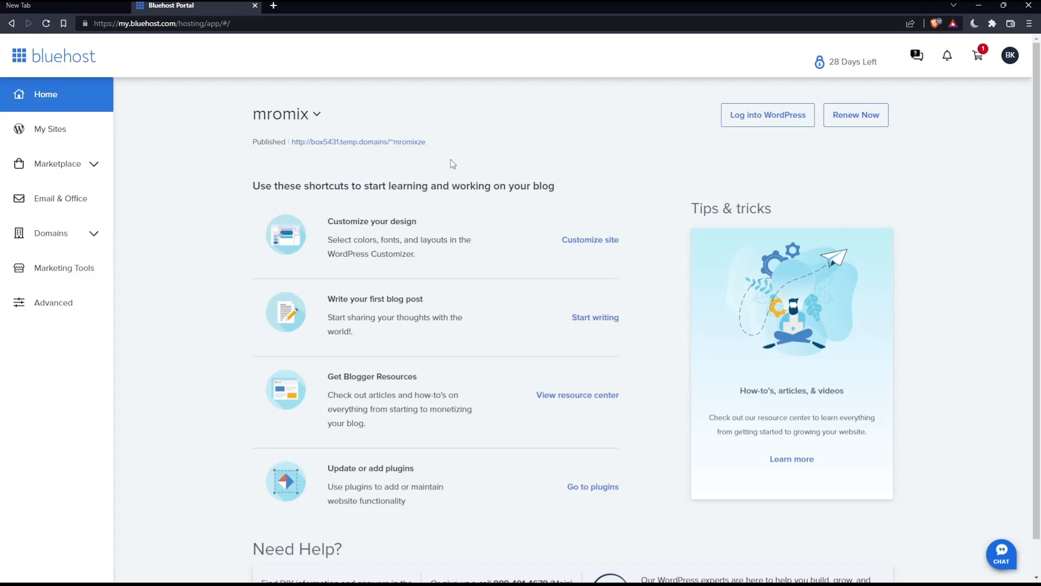
# Go to My Domains and manage mromix01.website to view its registration and renewal details
pyautogui.click(49, 233)
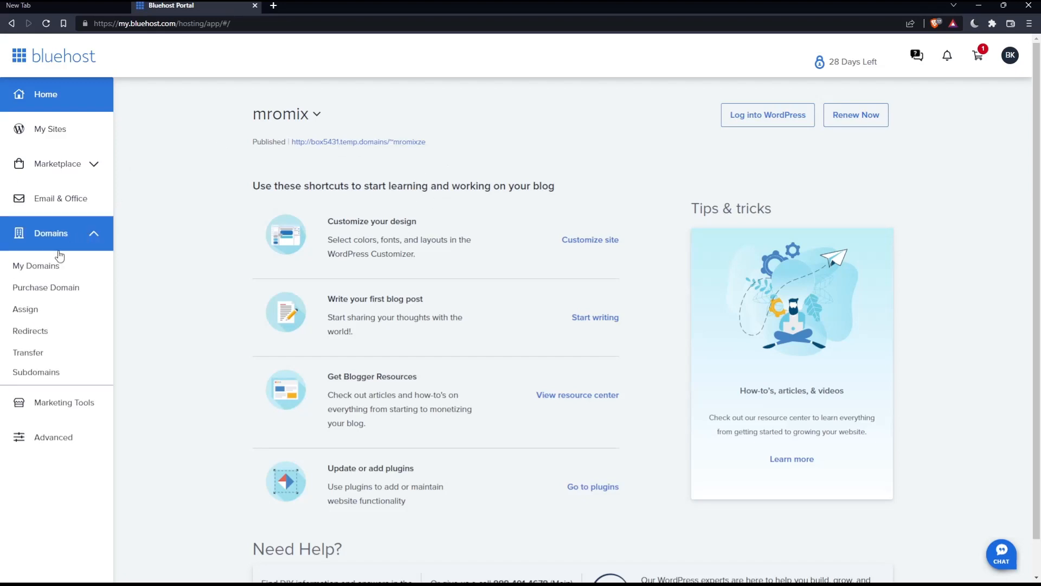
pyautogui.click(35, 266)
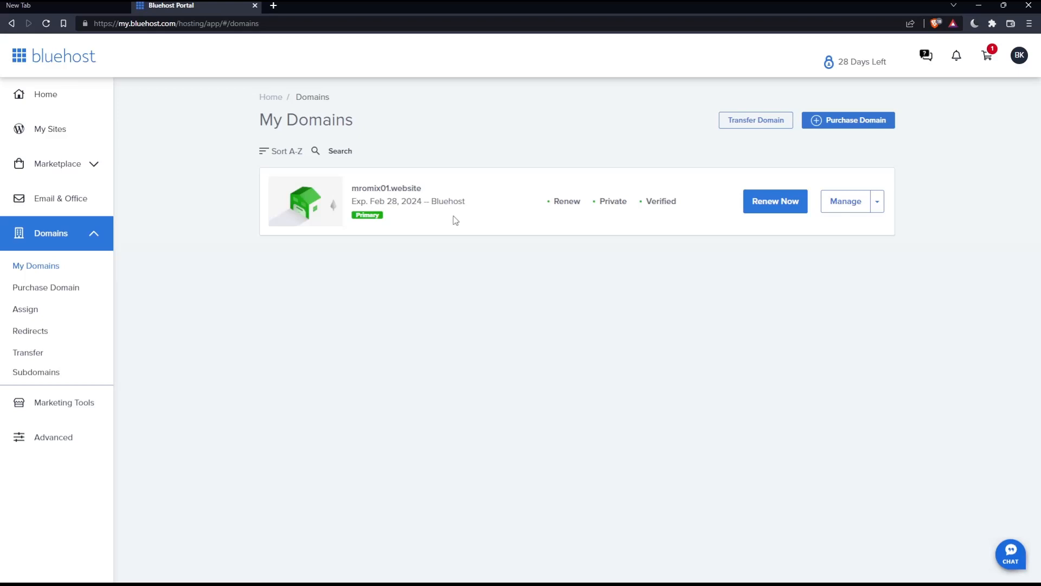
pyautogui.moveTo(446, 306)
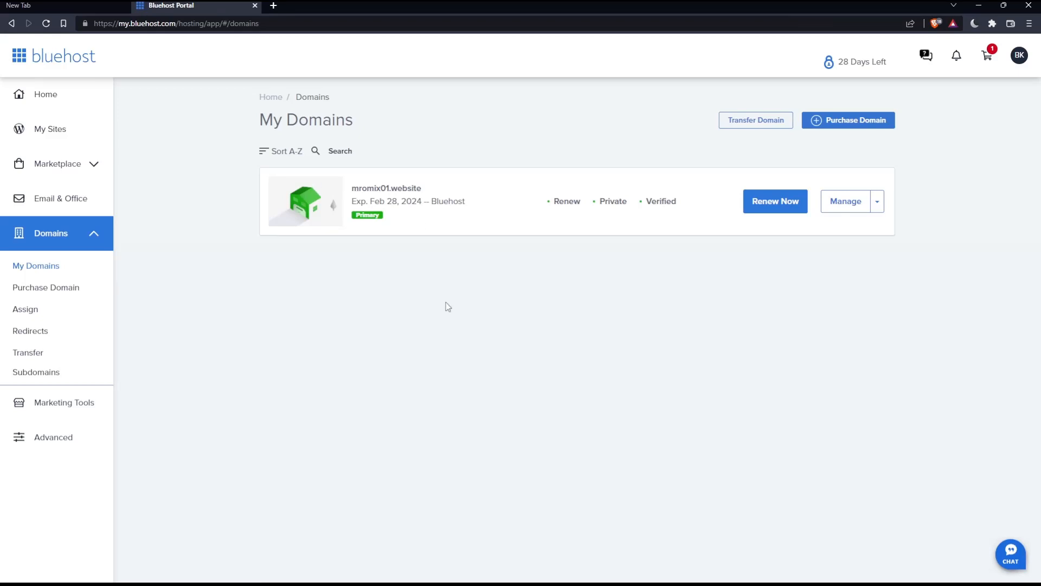
pyautogui.moveTo(503, 283)
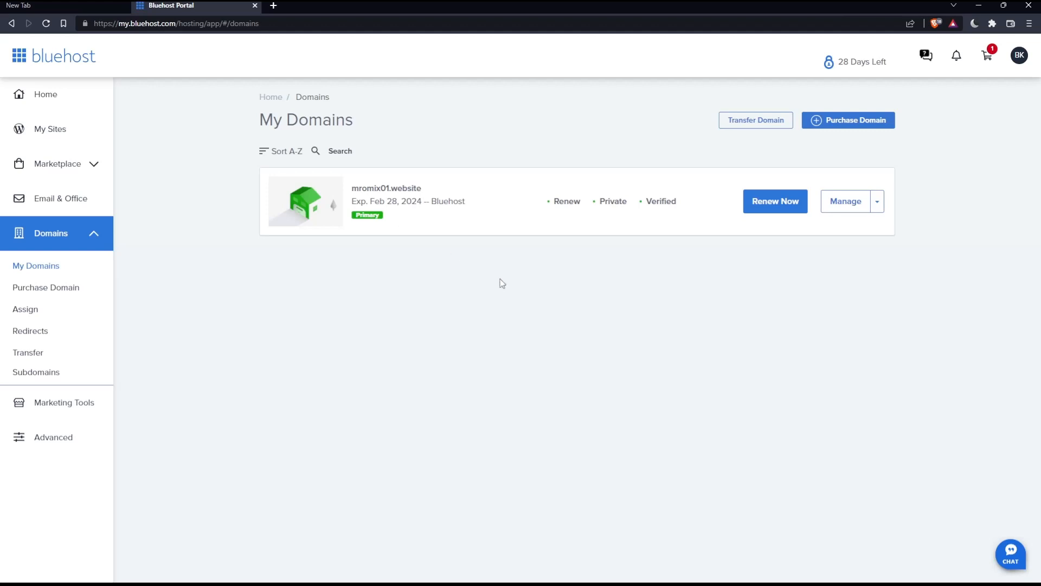
pyautogui.moveTo(855, 219)
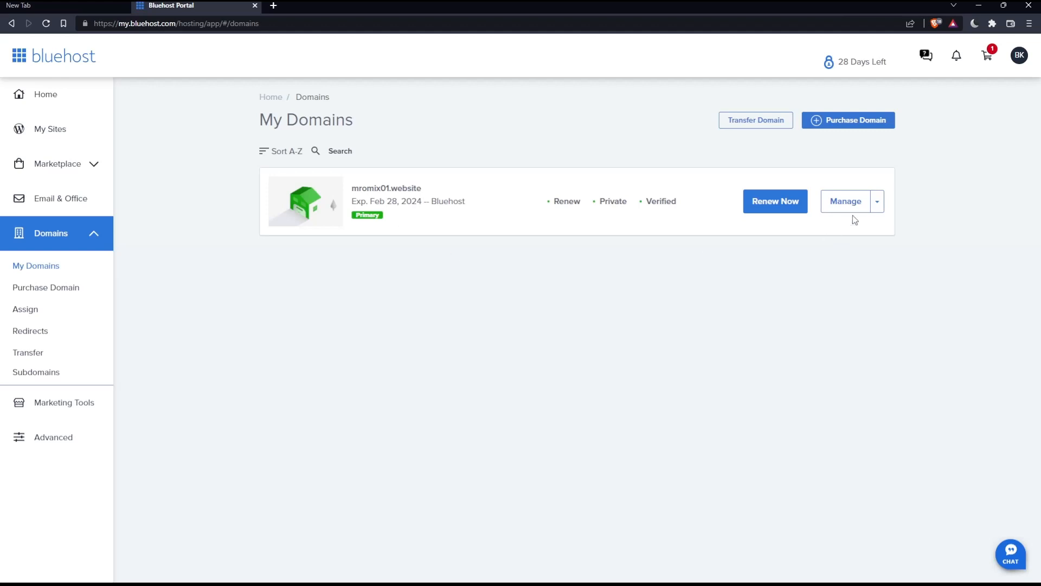
pyautogui.click(845, 202)
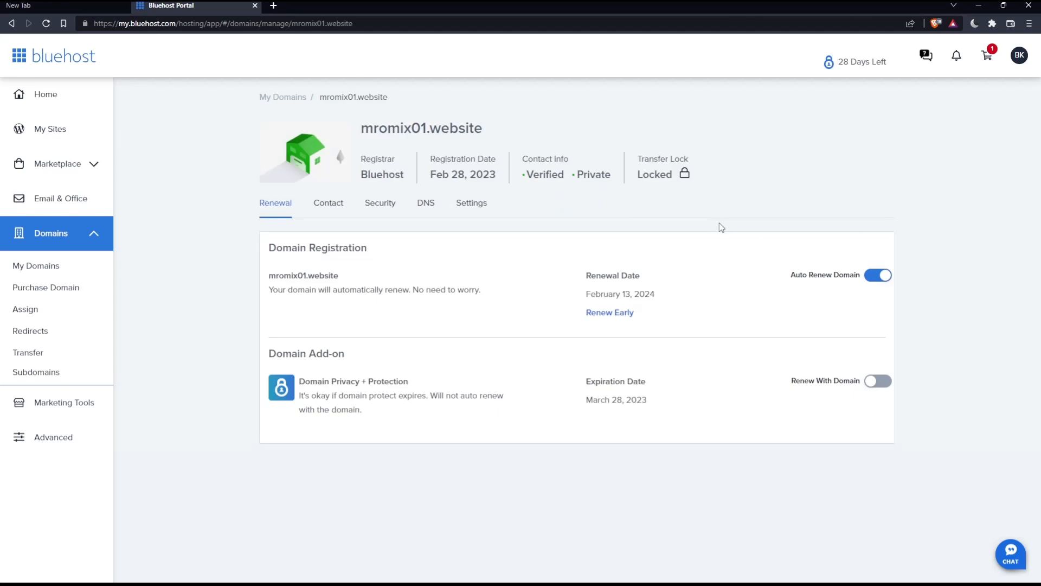
pyautogui.moveTo(667, 254)
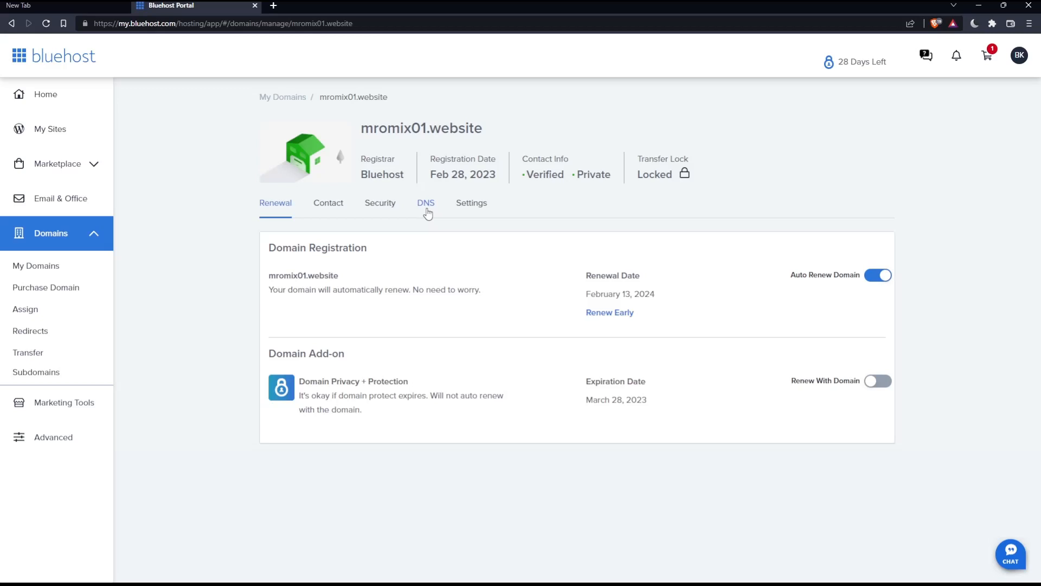
# Show the DNS page for mromix01.website down to the DNS Manager A records section
pyautogui.click(879, 275)
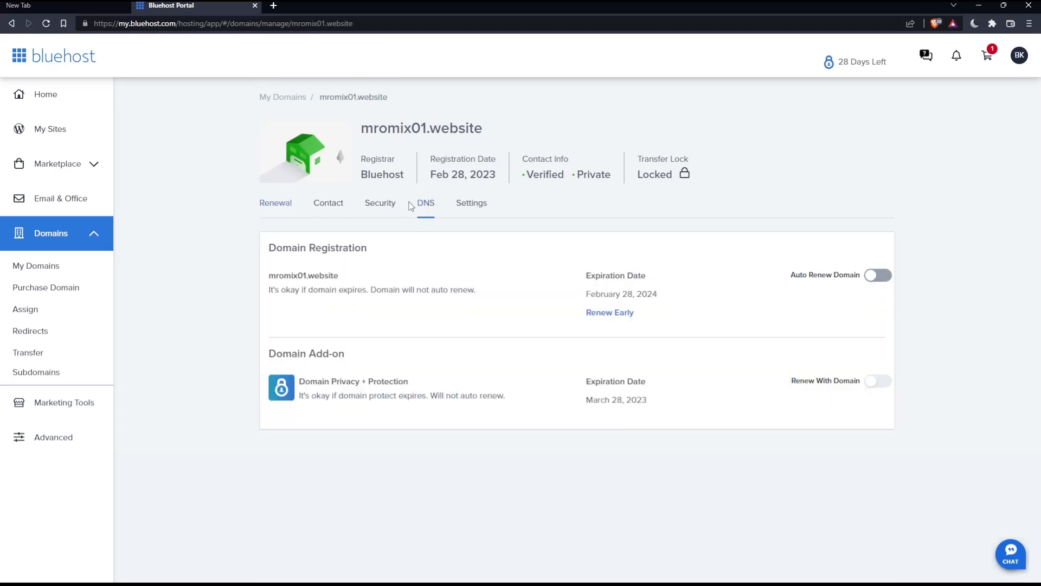
pyautogui.click(425, 203)
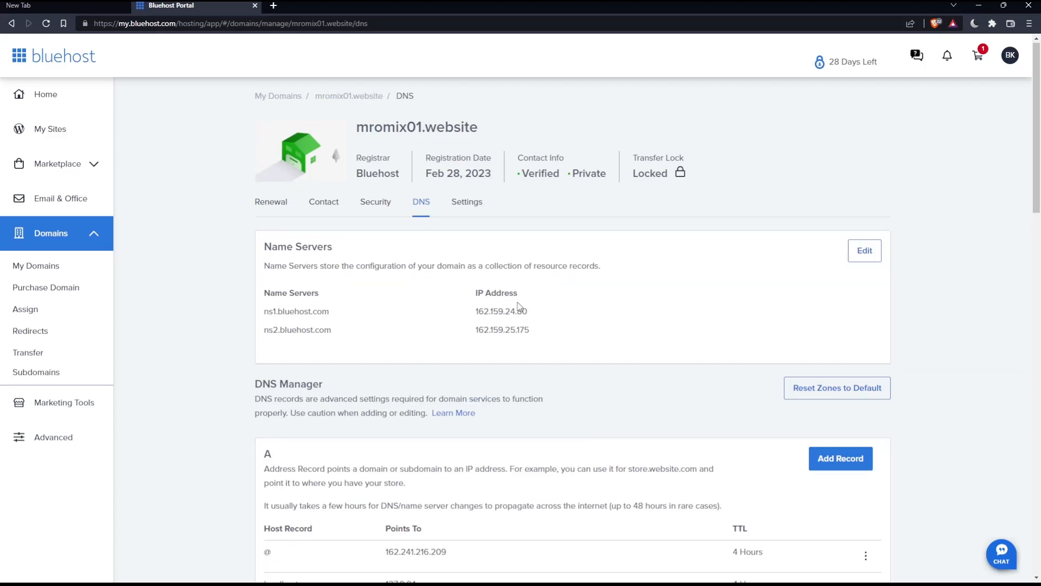
pyautogui.scroll(-3)
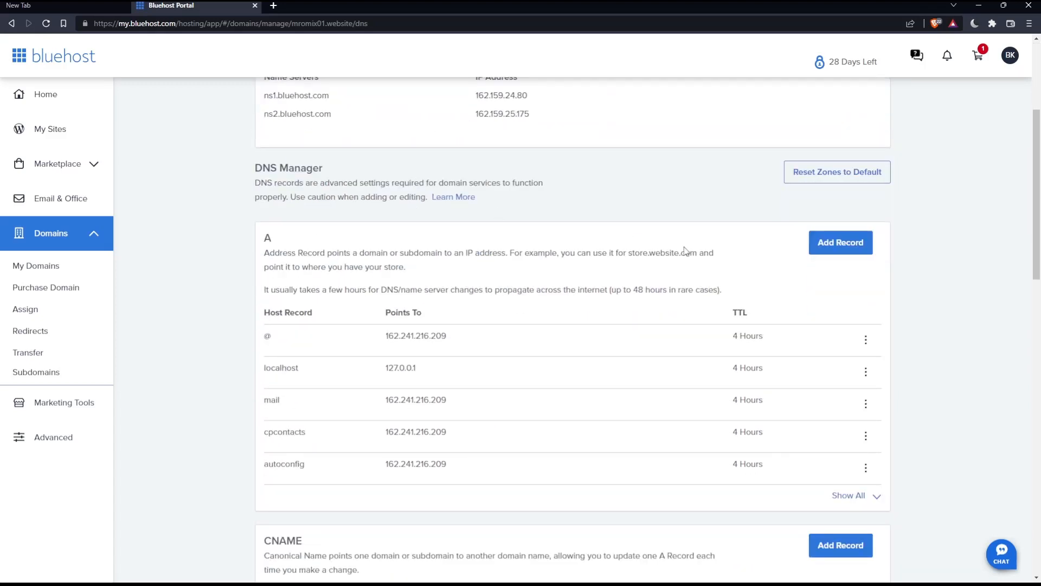
pyautogui.moveTo(902, 499)
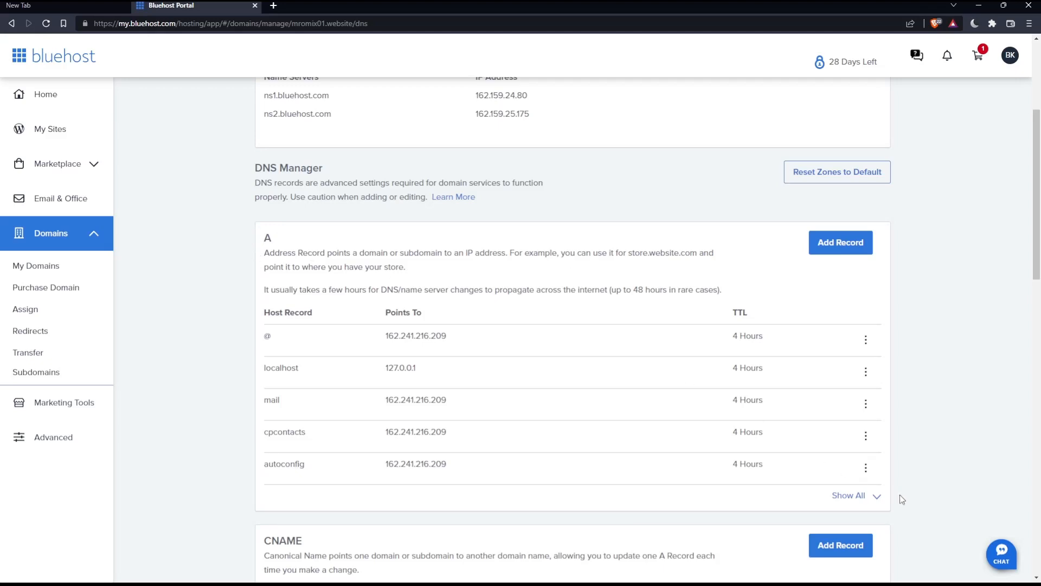
pyautogui.moveTo(681, 401)
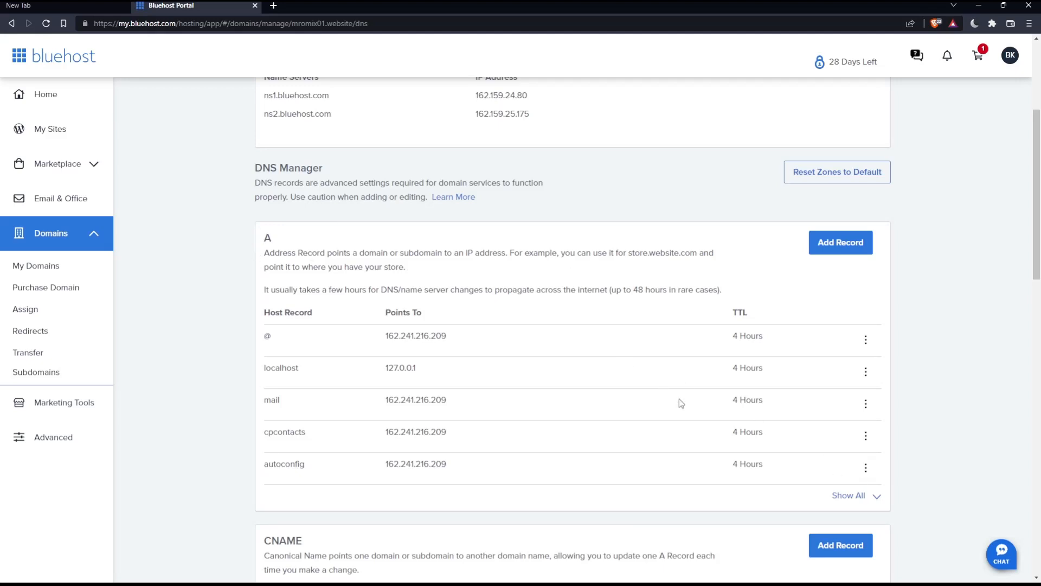
pyautogui.moveTo(785, 349)
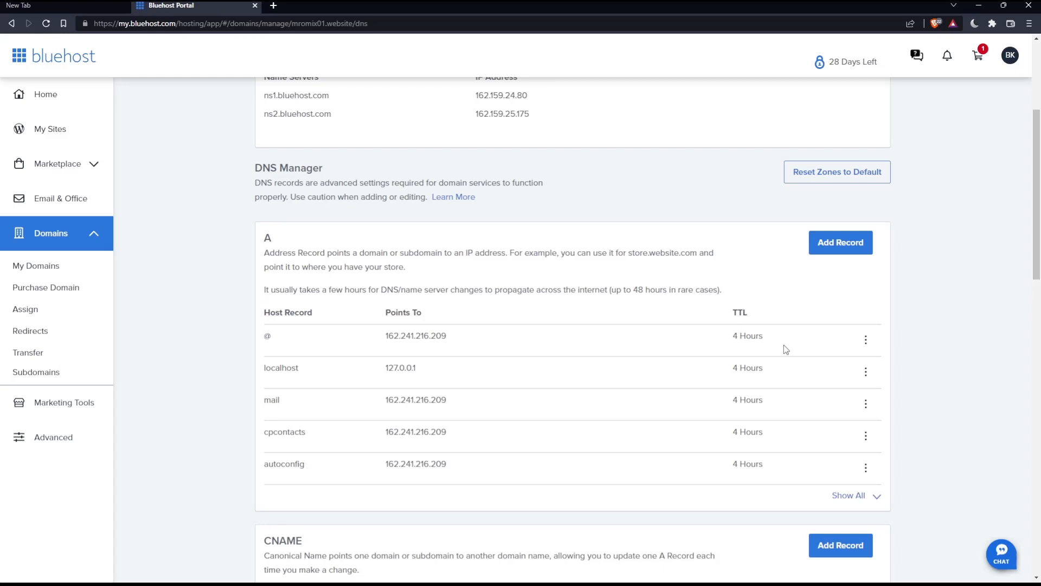
pyautogui.moveTo(840, 264)
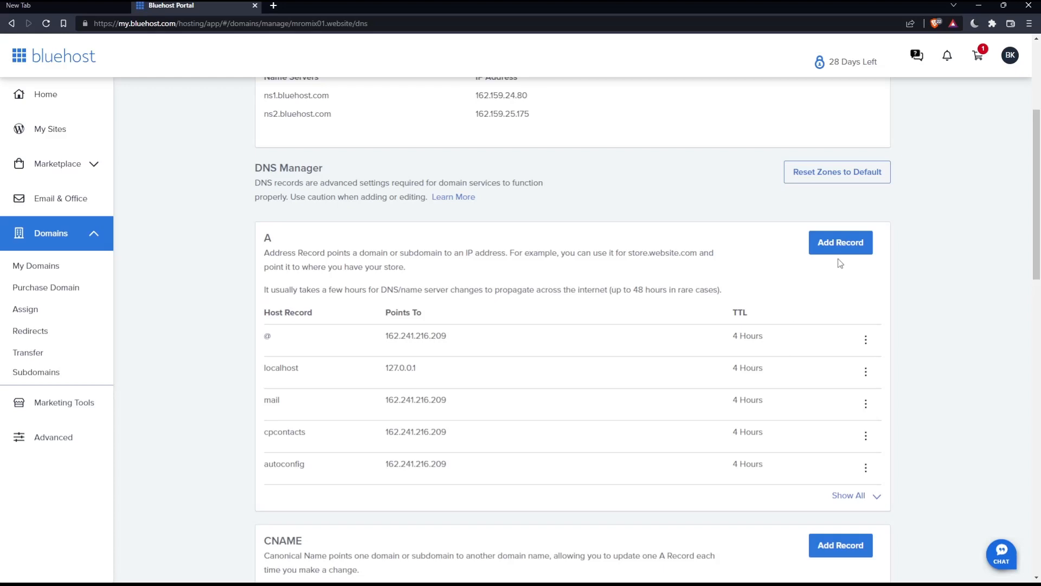
# Start a new A record and leave its TTL at 4 Hours (min)
pyautogui.click(840, 243)
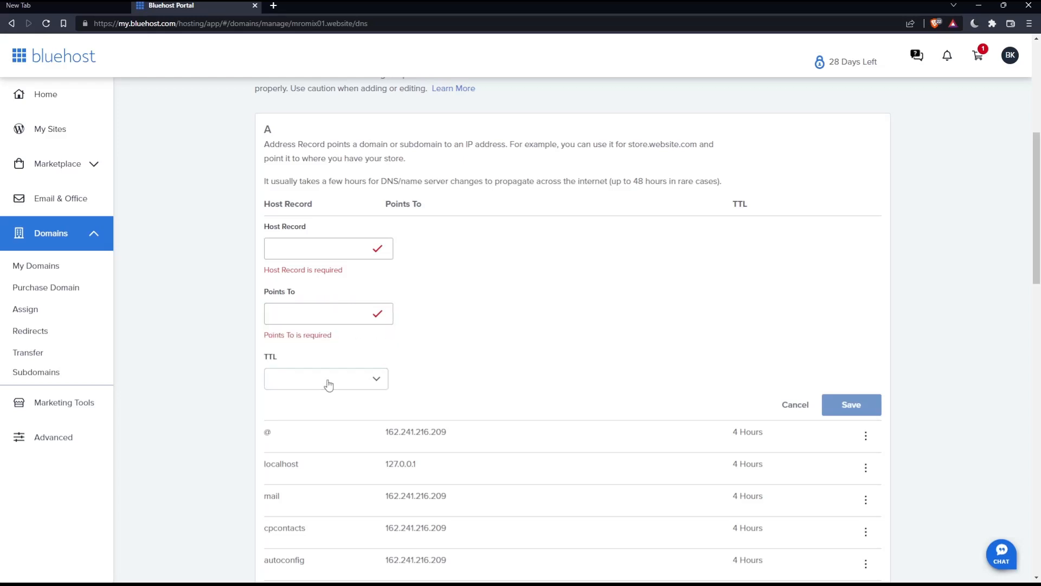
pyautogui.click(327, 378)
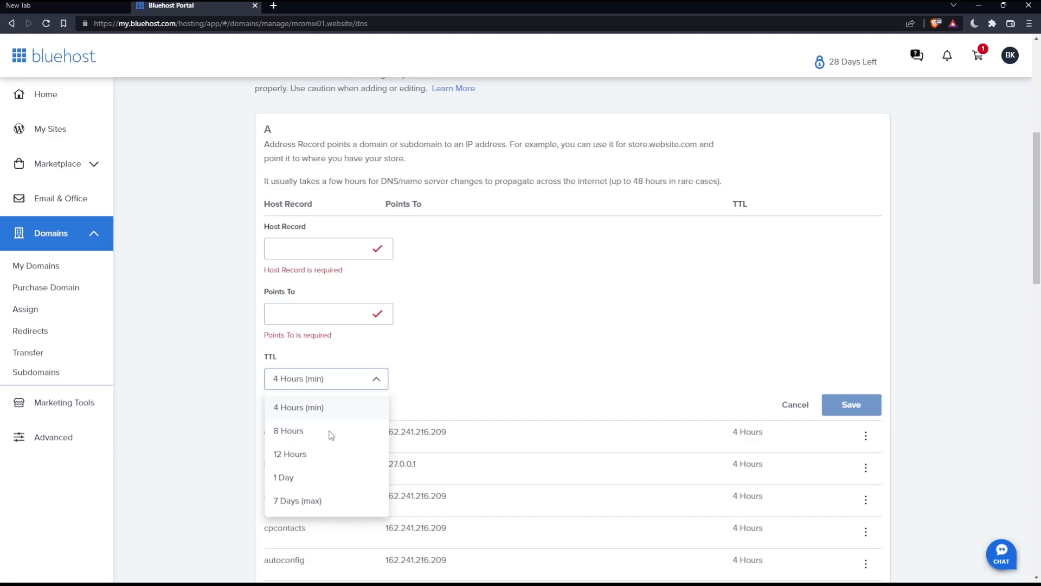
pyautogui.moveTo(323, 434)
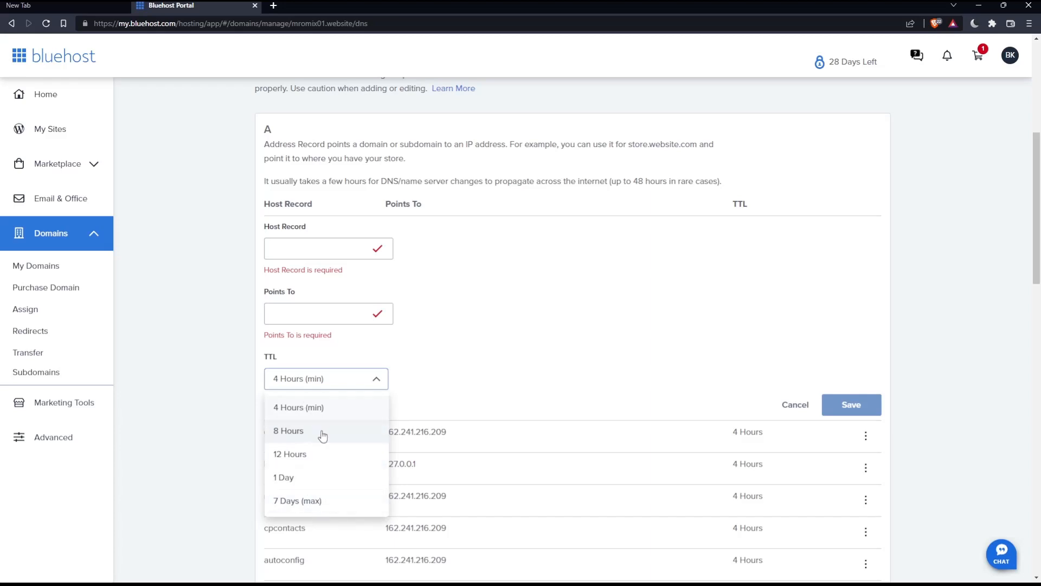
pyautogui.moveTo(310, 511)
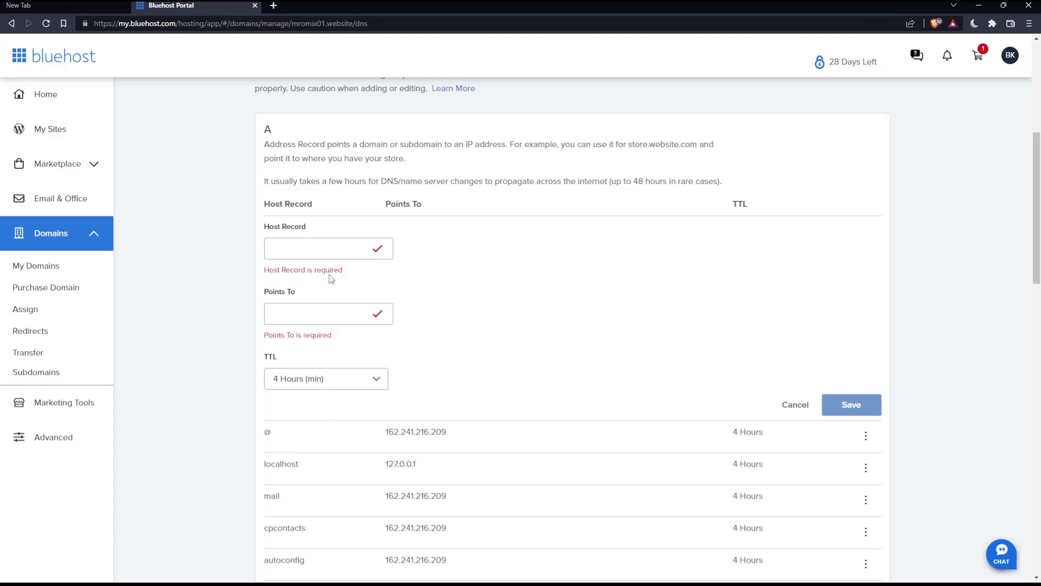
pyautogui.click(851, 405)
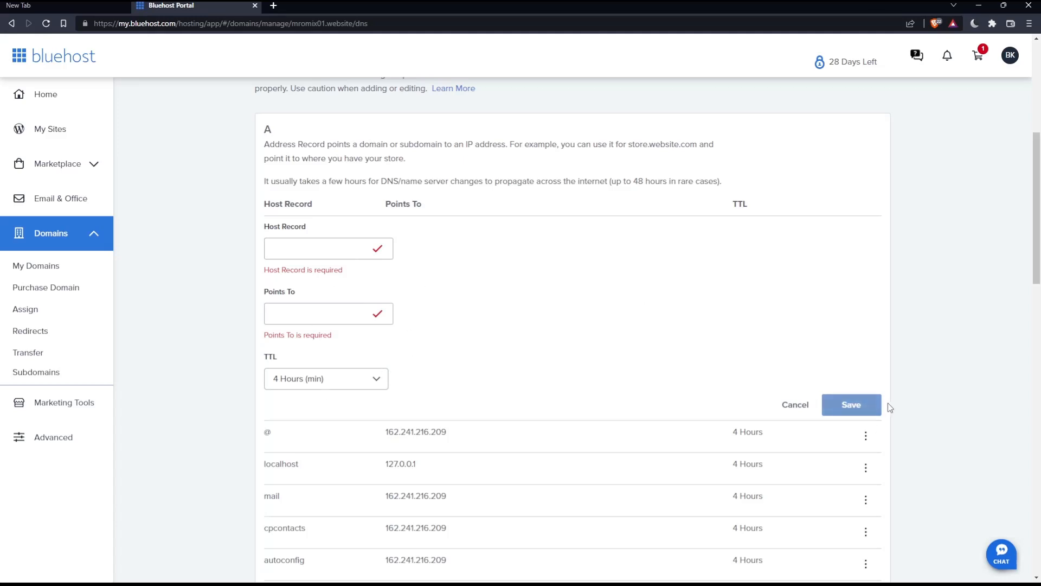
# Scroll through the CNAME, MX, SRV and TXT sections of the DNS Manager
pyautogui.scroll(-3)
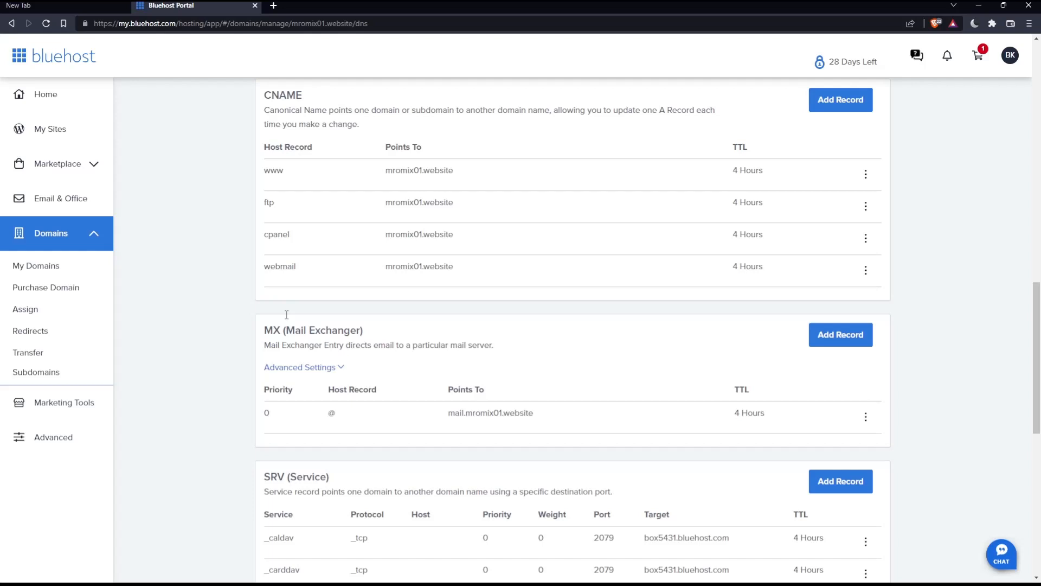
pyautogui.scroll(-3)
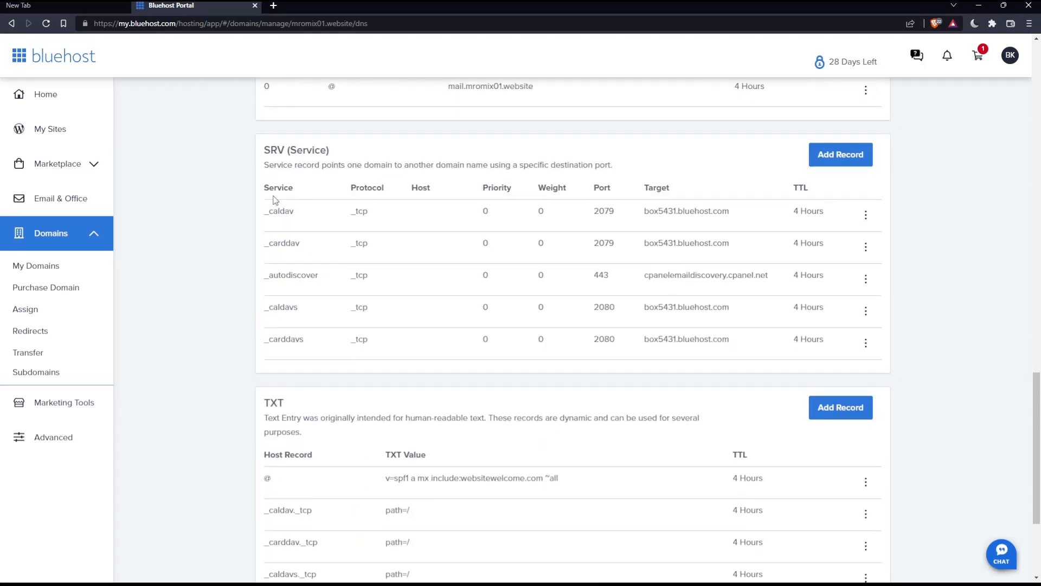
pyautogui.scroll(-3)
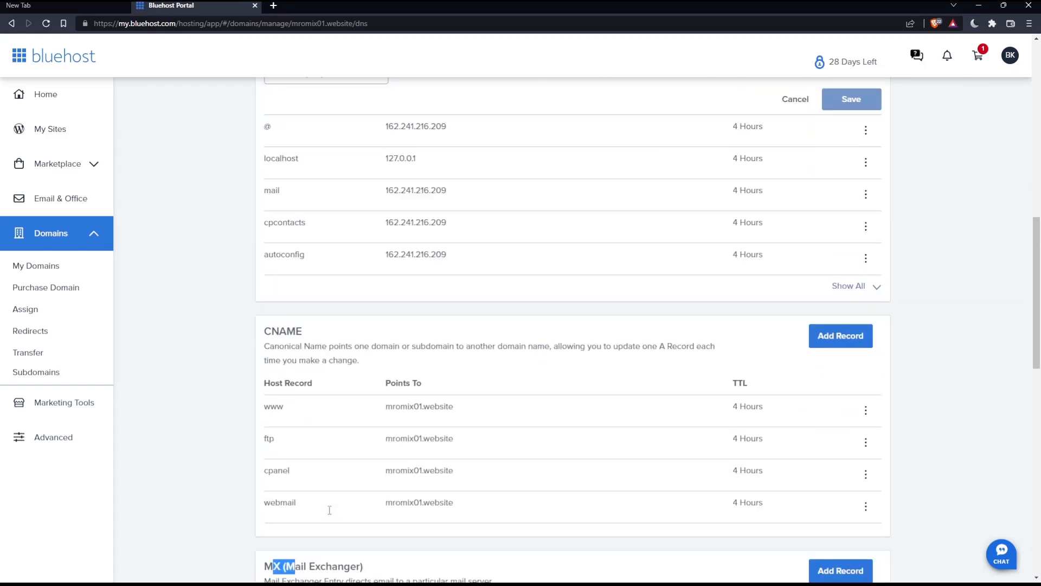
pyautogui.scroll(-3)
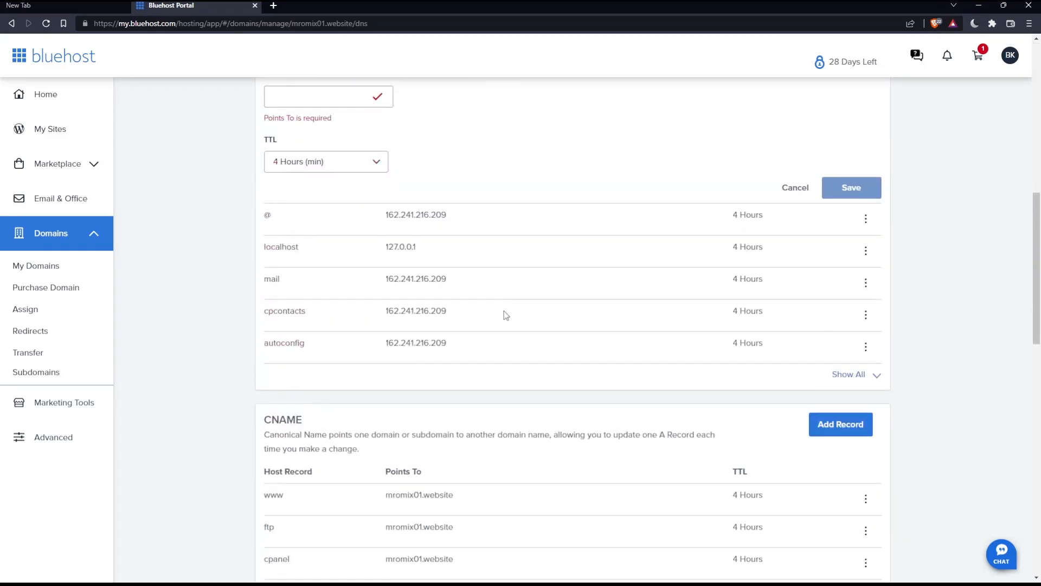
pyautogui.scroll(-3)
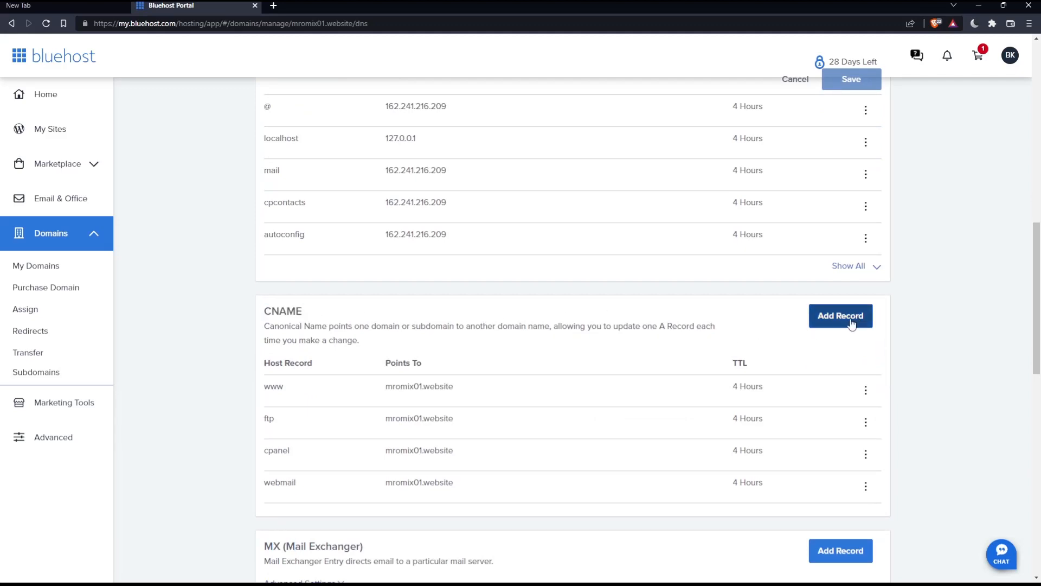
pyautogui.scroll(-3)
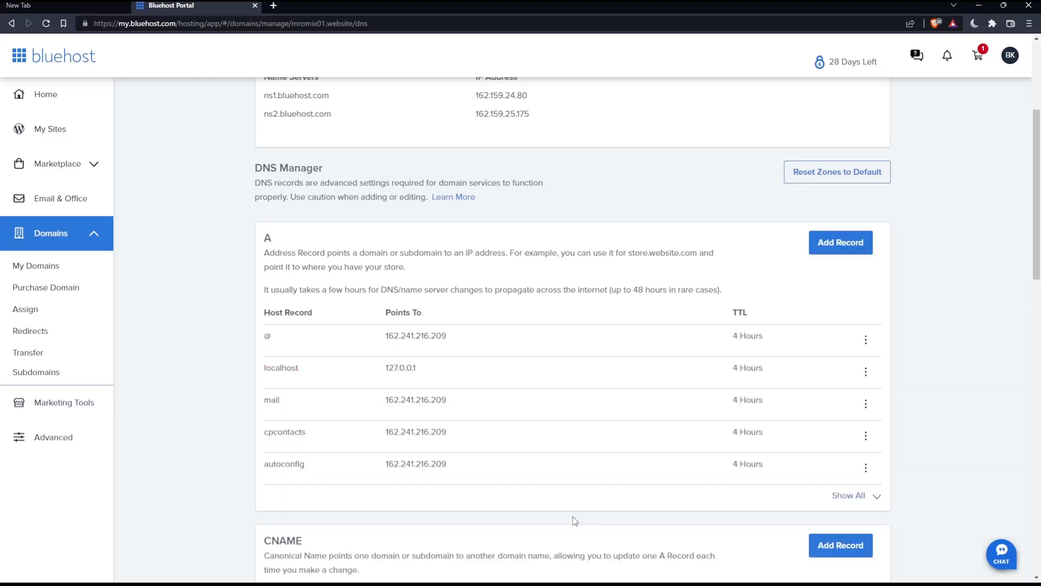
pyautogui.moveTo(404, 470)
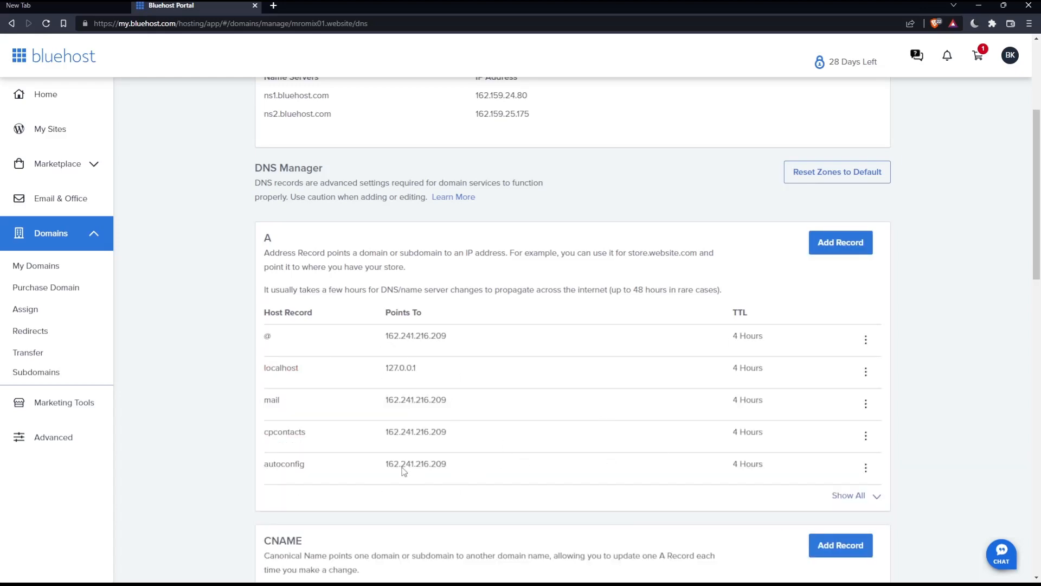
pyautogui.moveTo(625, 396)
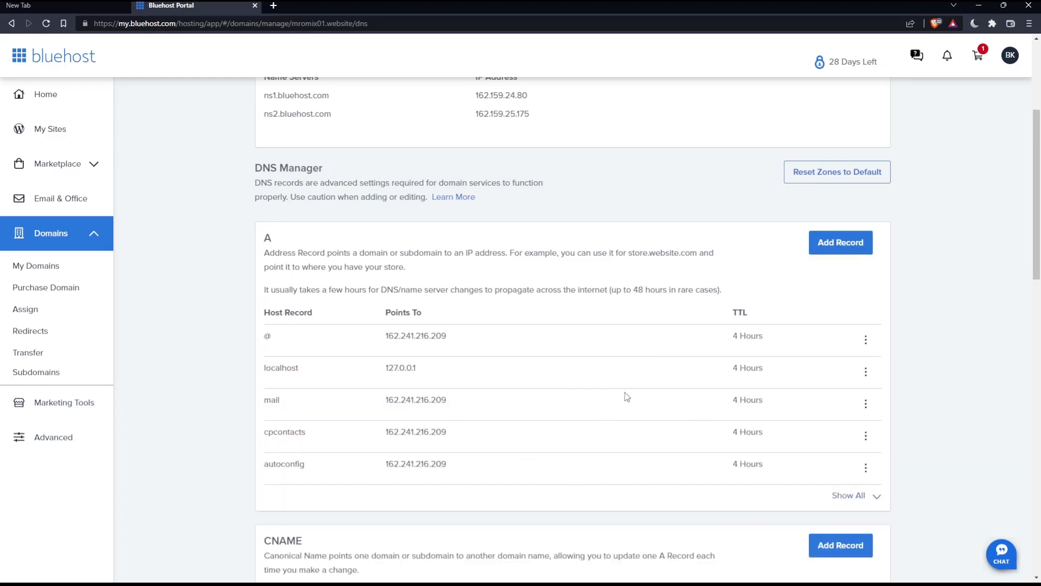